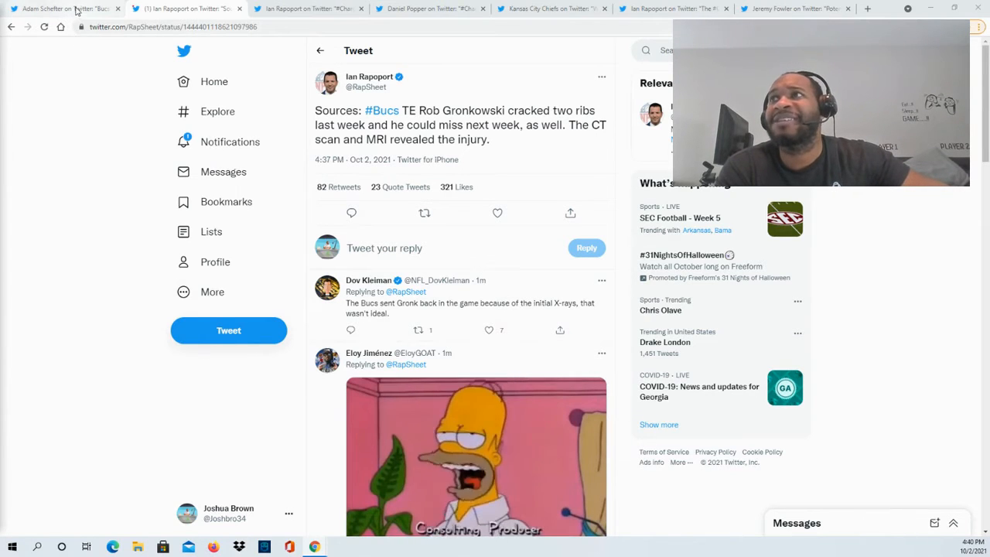
Step: Switch to the tab showing Adam Schefter's tweet on Gronkowski's fractured ribs
{"action": "left_click", "coordinate": [65, 9]}
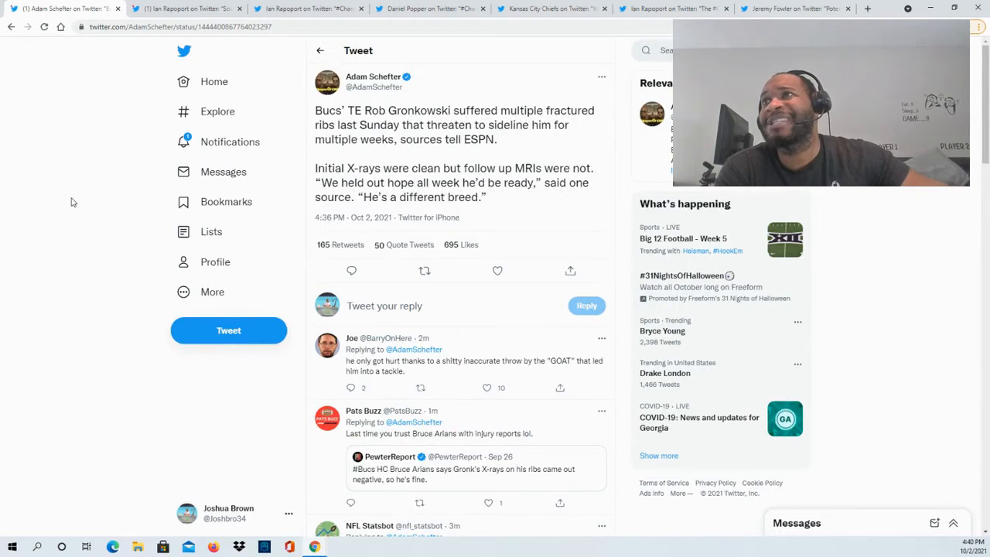